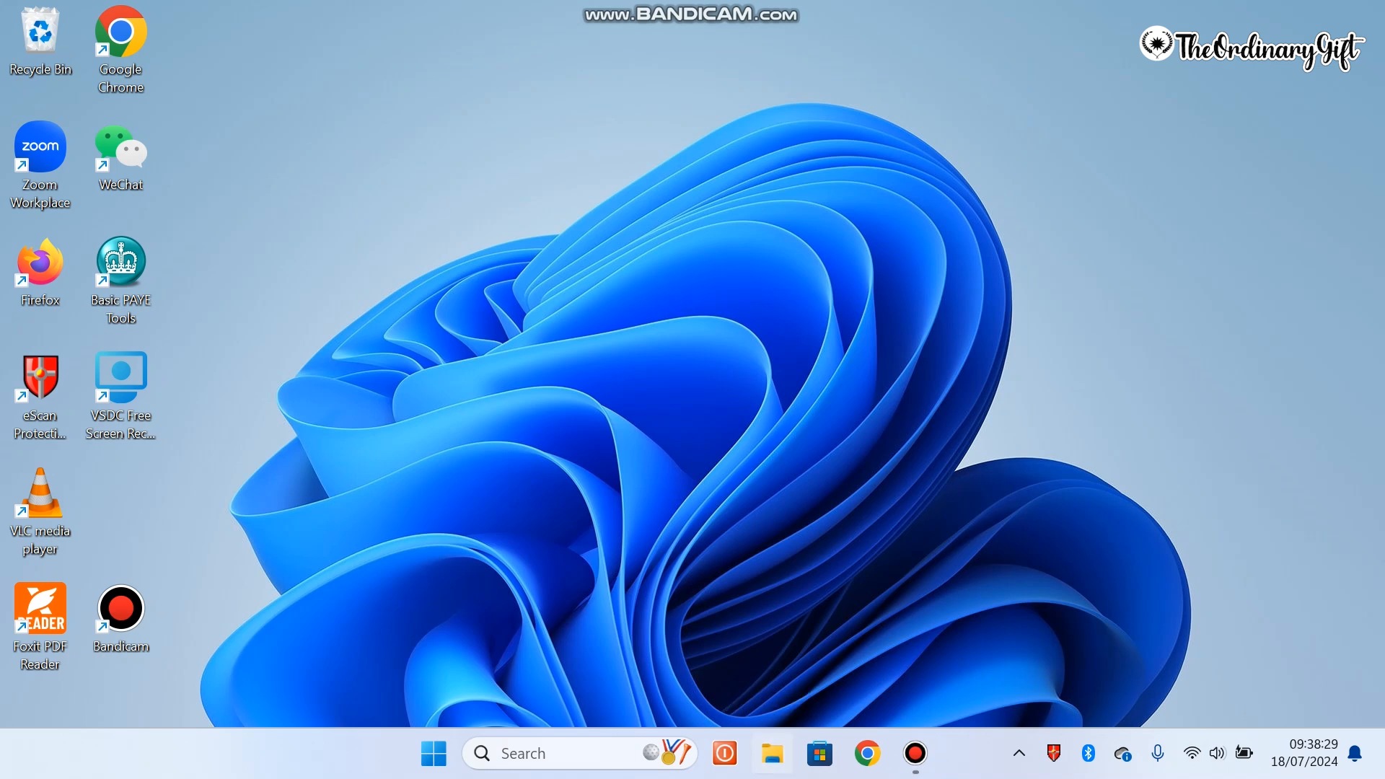
Step: Launch File Explorer from the taskbar onto its Home page
left_click(771, 754)
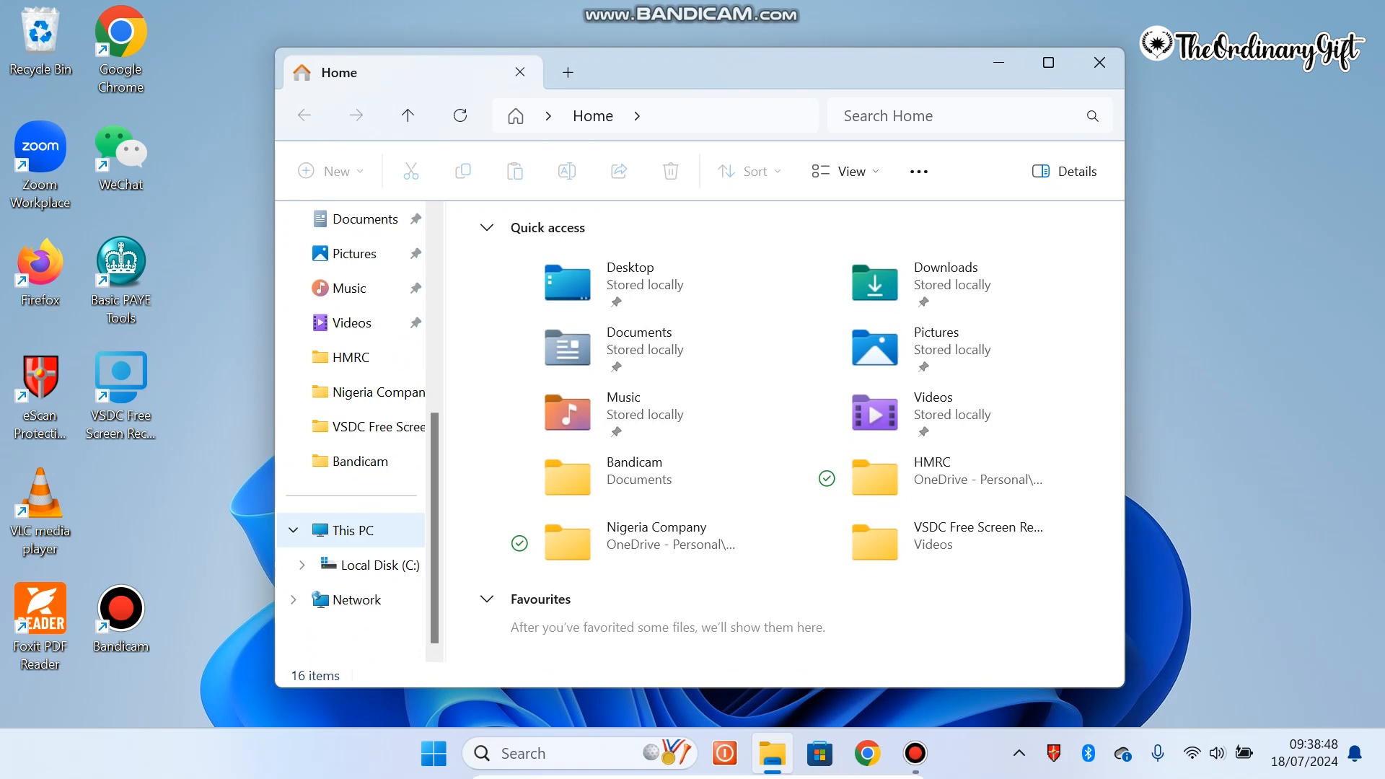
Step: Go to This PC and select Local Disk (C:), showing 902 GB free of 947 GB
left_click(352, 530)
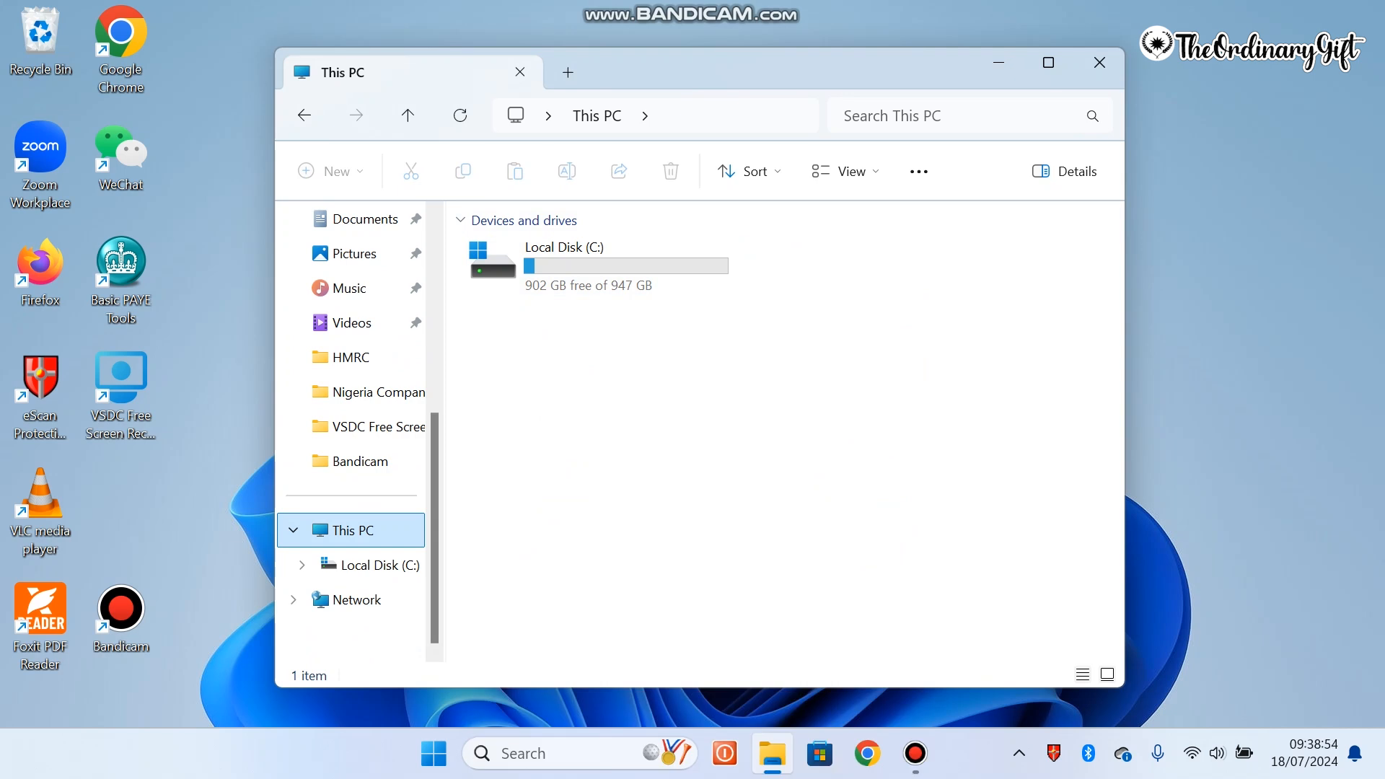
left_click(597, 266)
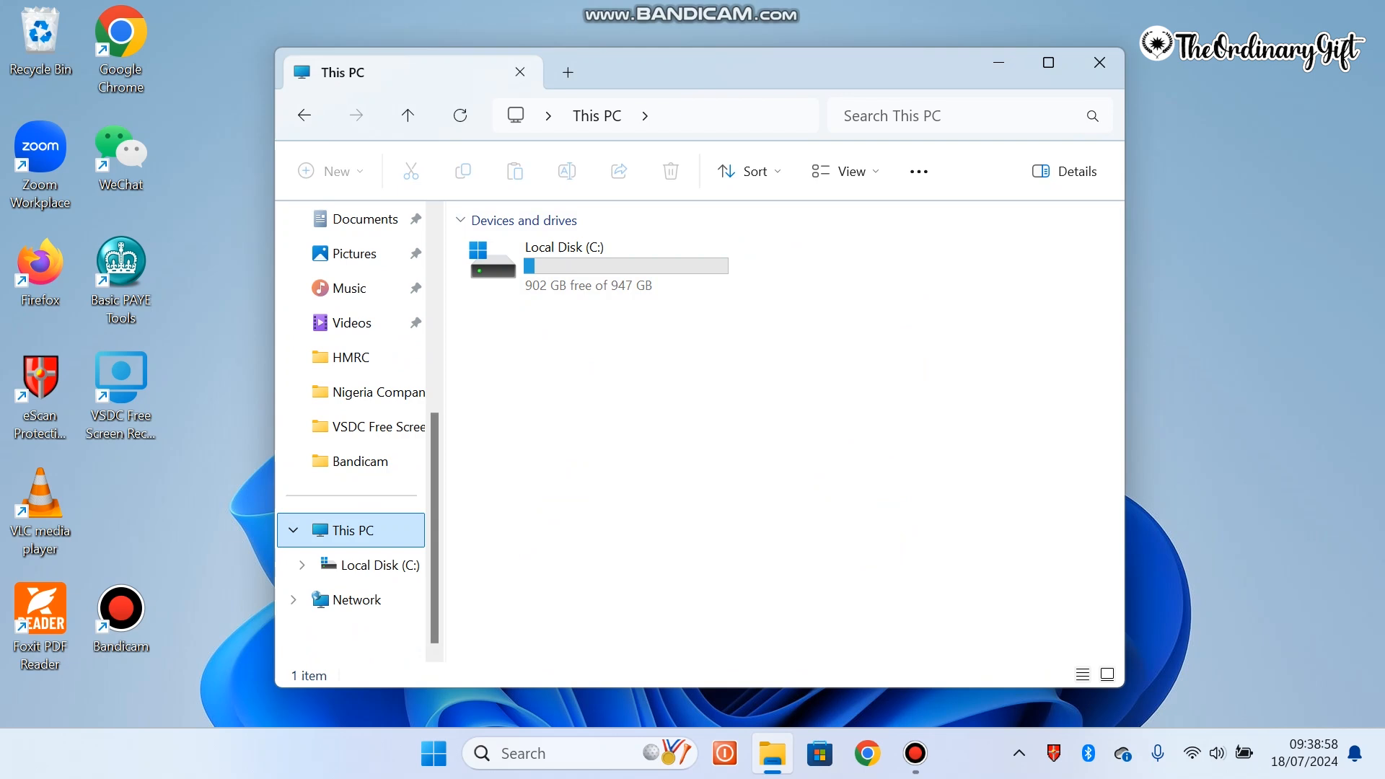
left_click(596, 264)
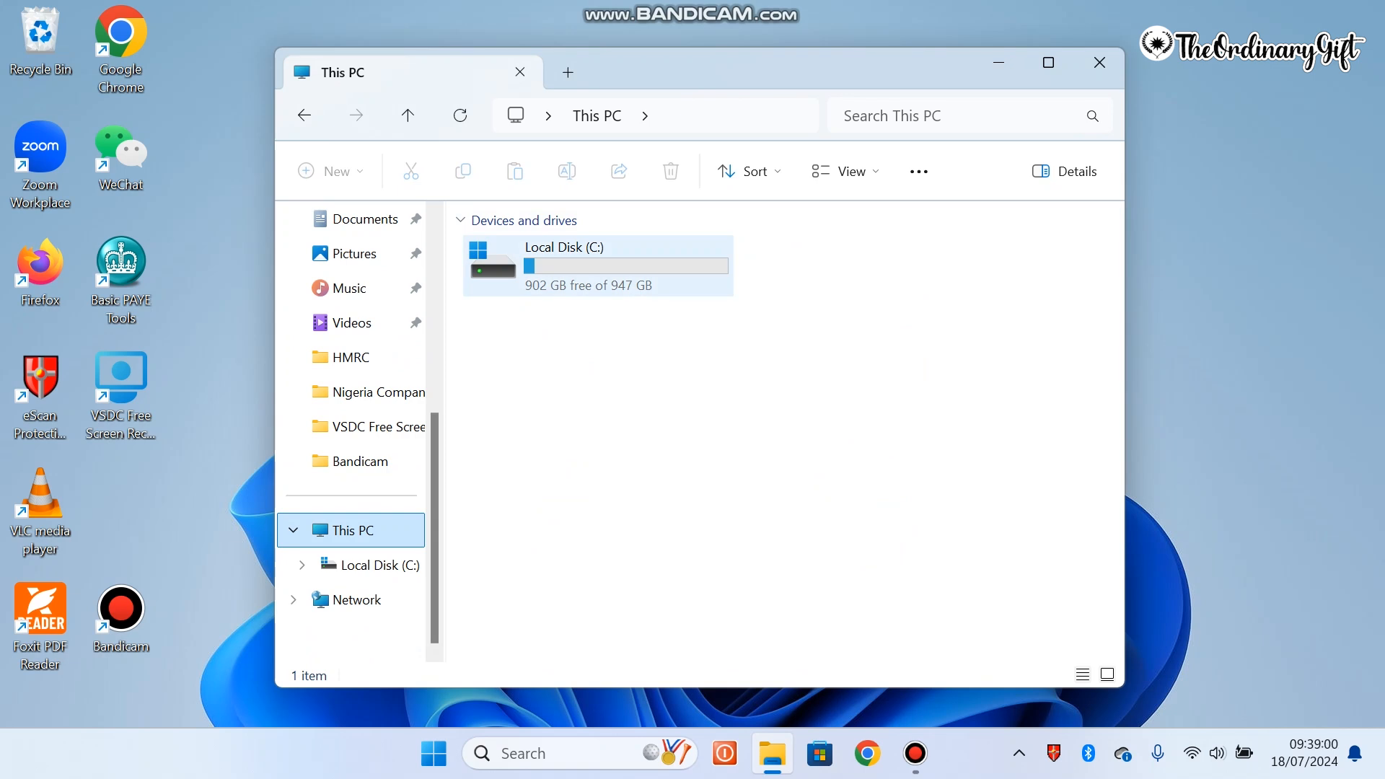
mouse_move(583, 265)
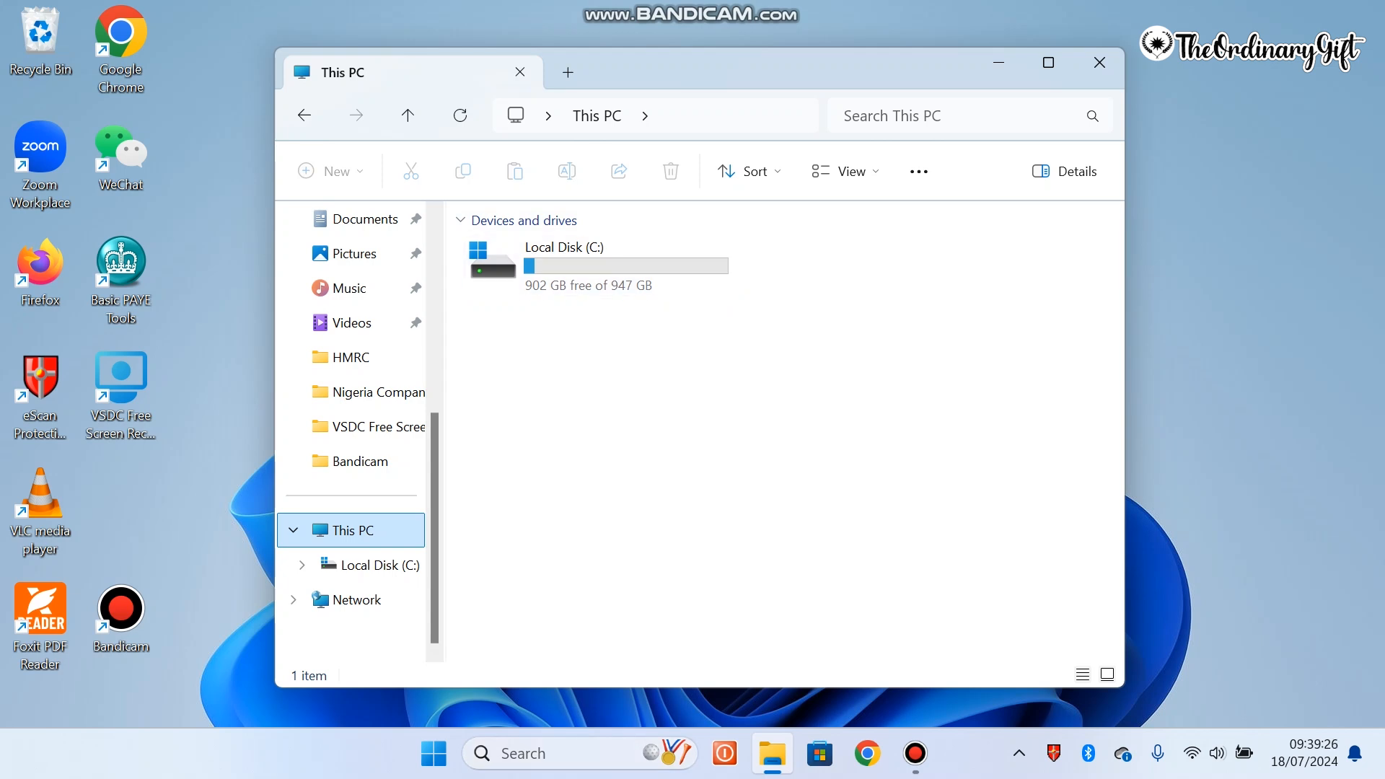
mouse_move(566, 753)
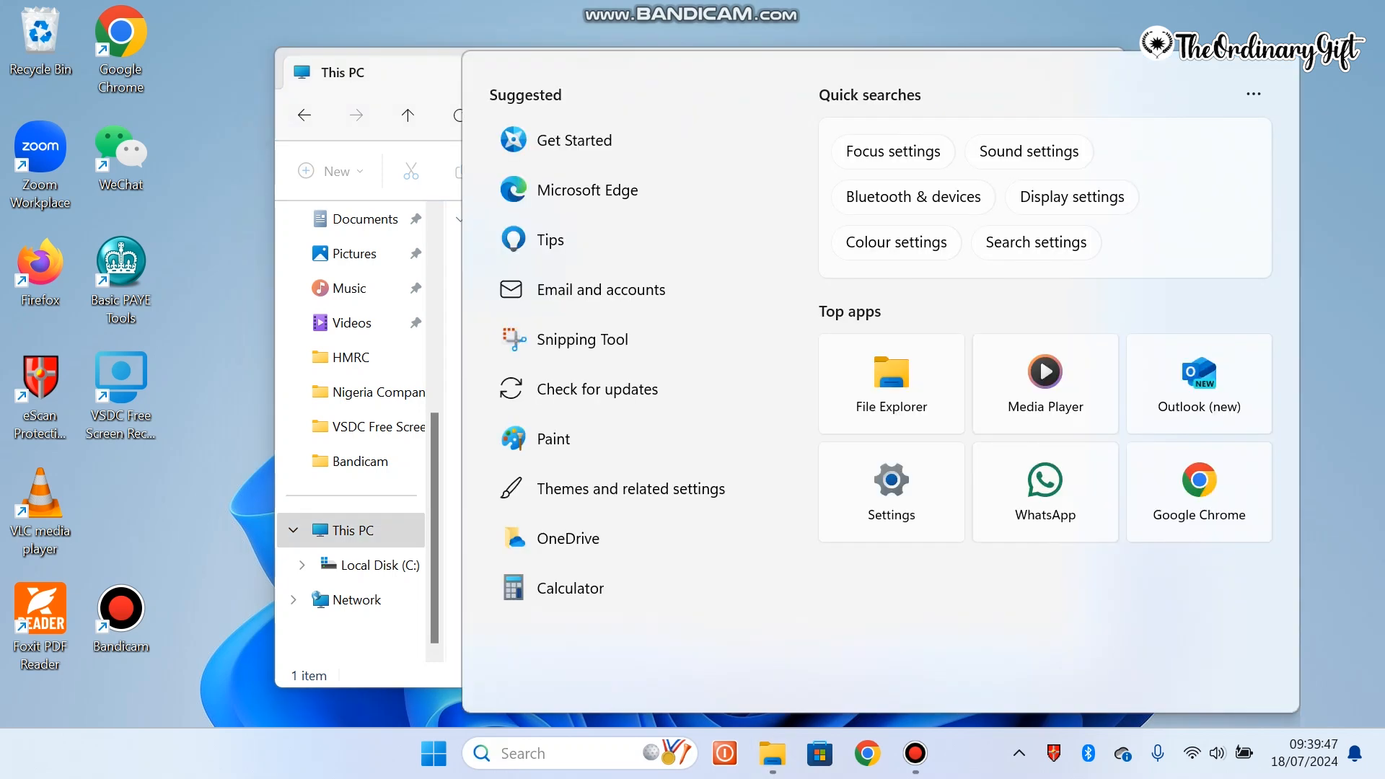
Step: Search for 'run' to bring up the Run dialog for diskmgmt.msc
type("run")
type("diskmgmt.msc")
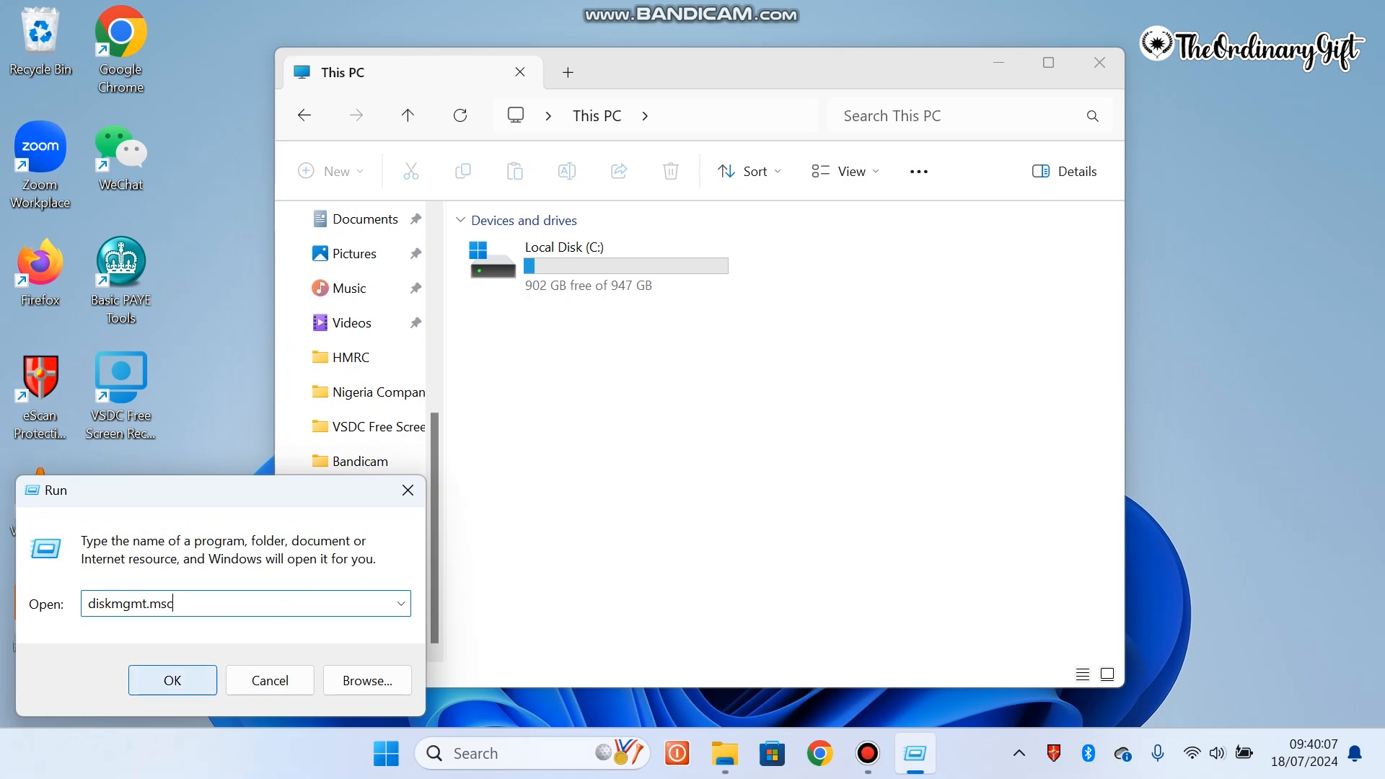
Step: Launch Disk Management and select the 947.70 GB C: partition on Disk 0
left_click(172, 679)
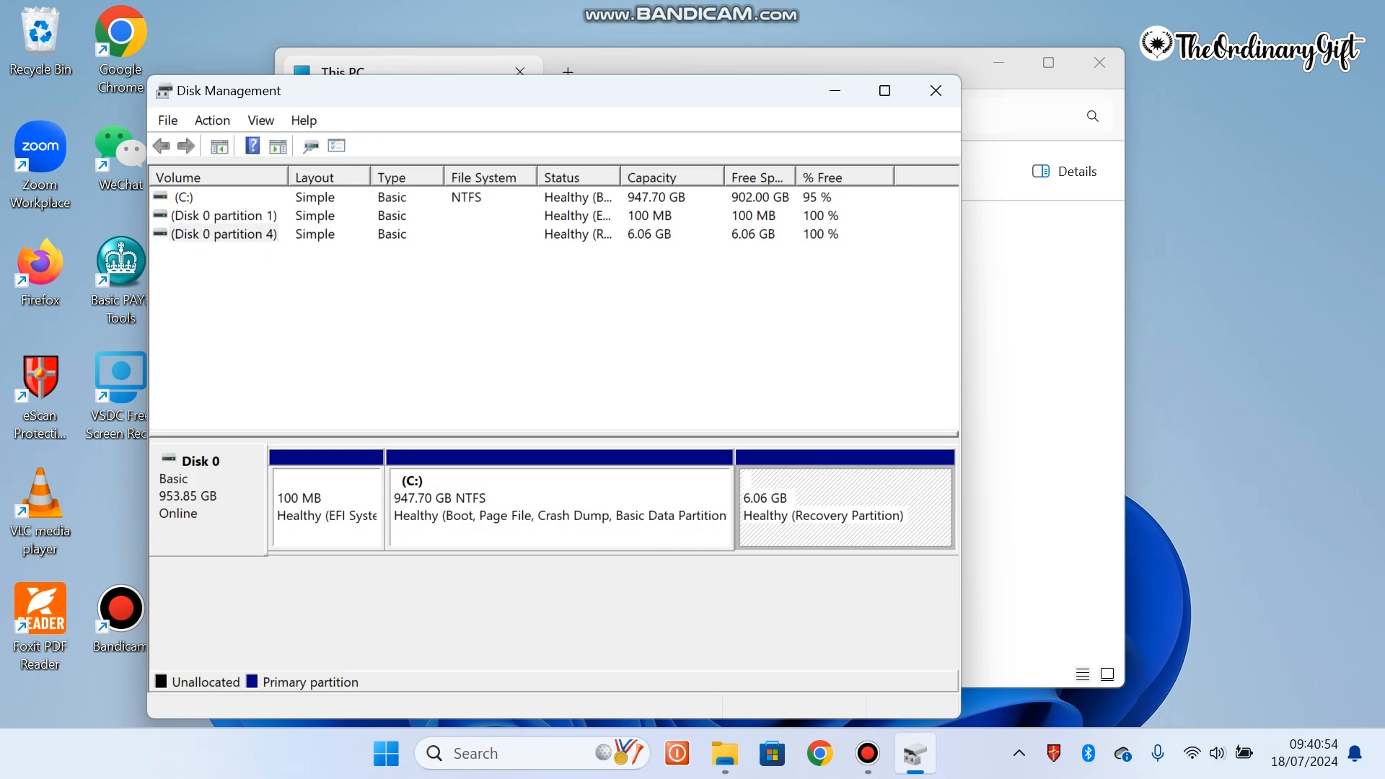
left_click(558, 503)
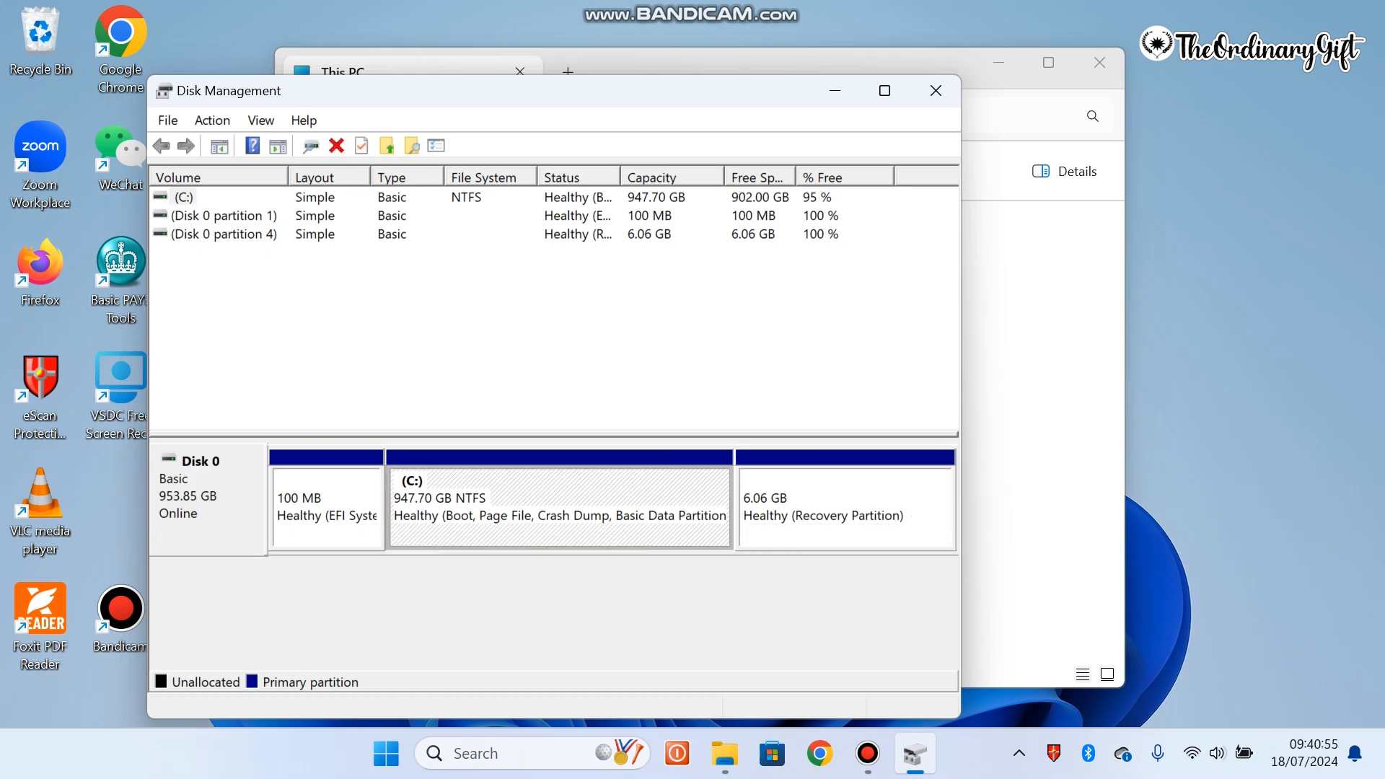
left_click(560, 504)
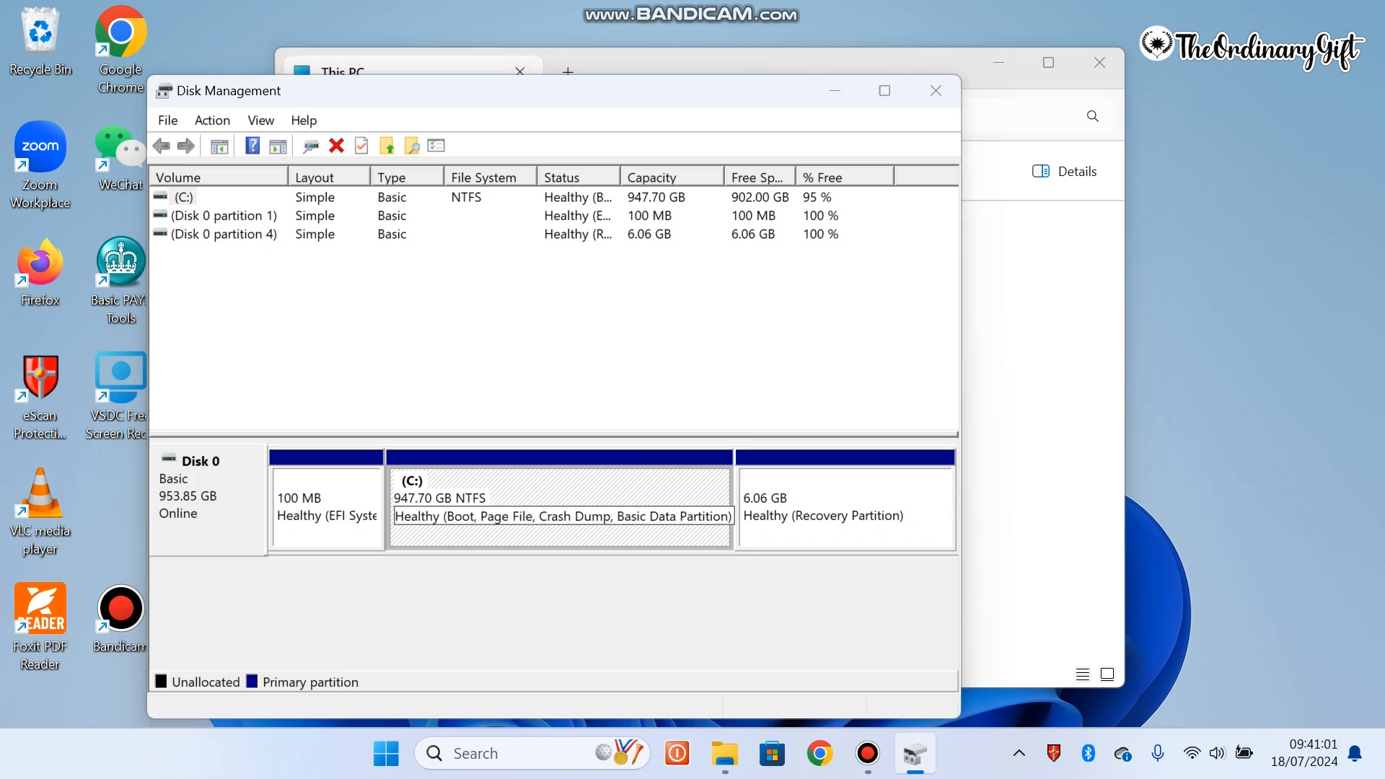
Step: Start Shrink Volume on C:, showing 918844 MB available to shrink
right_click(562, 485)
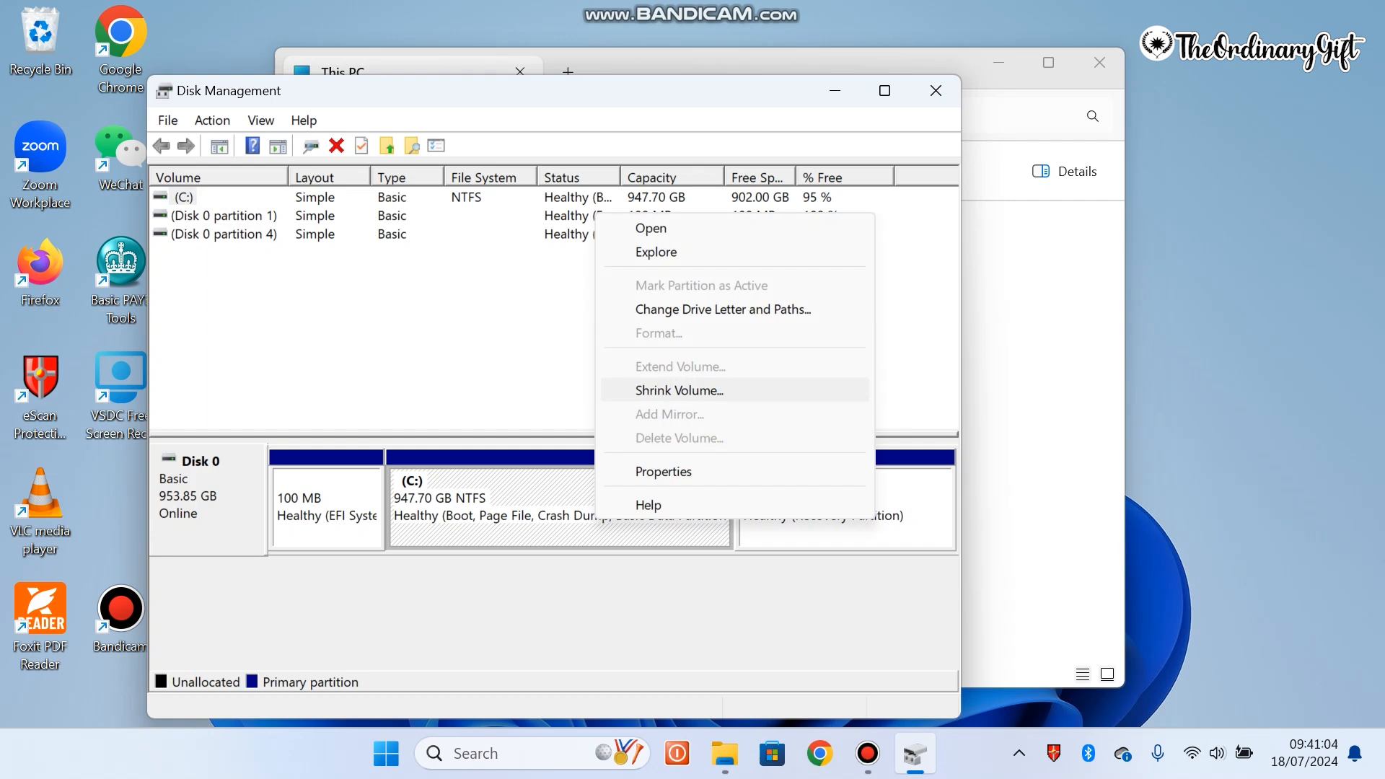
left_click(678, 391)
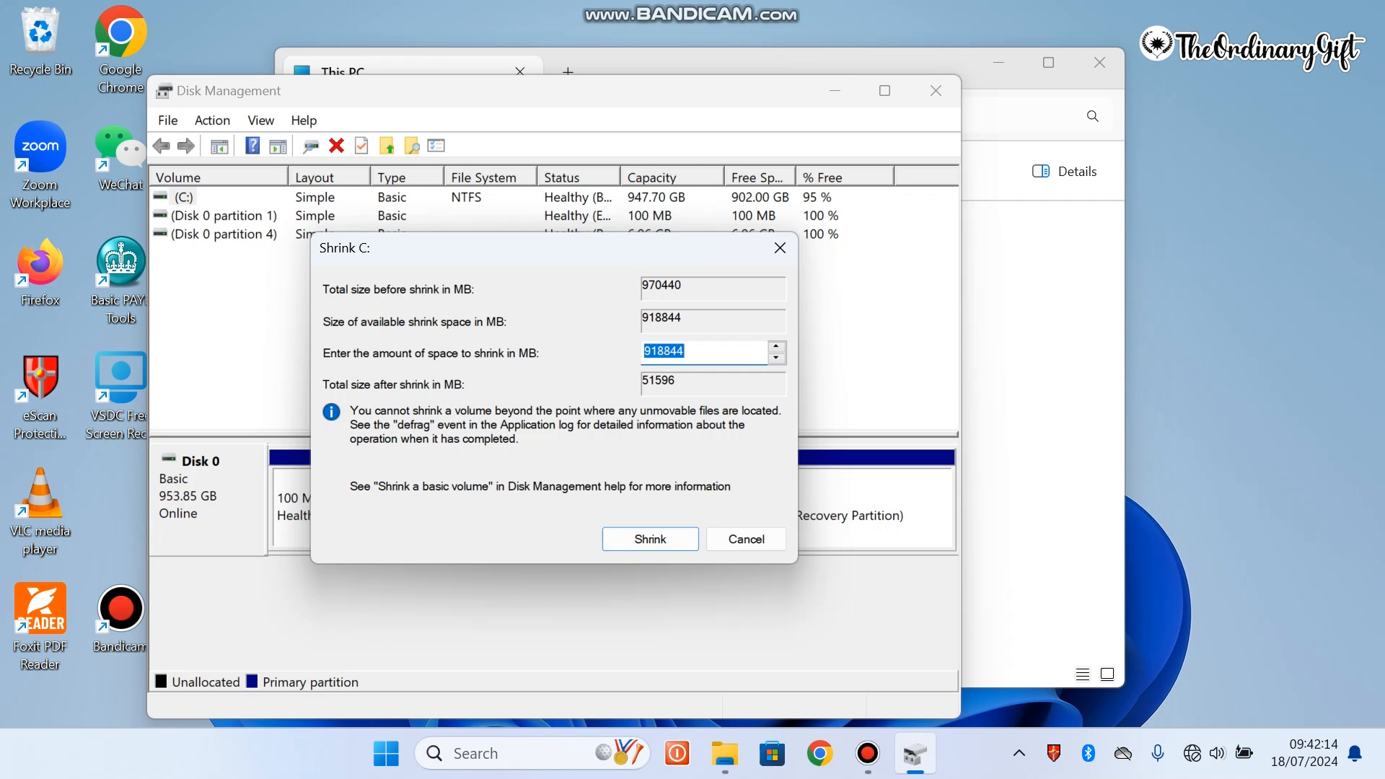
Step: Shrink C: by 5000 MB, leaving 4.88 GB of unallocated space on Disk 0
type("5000")
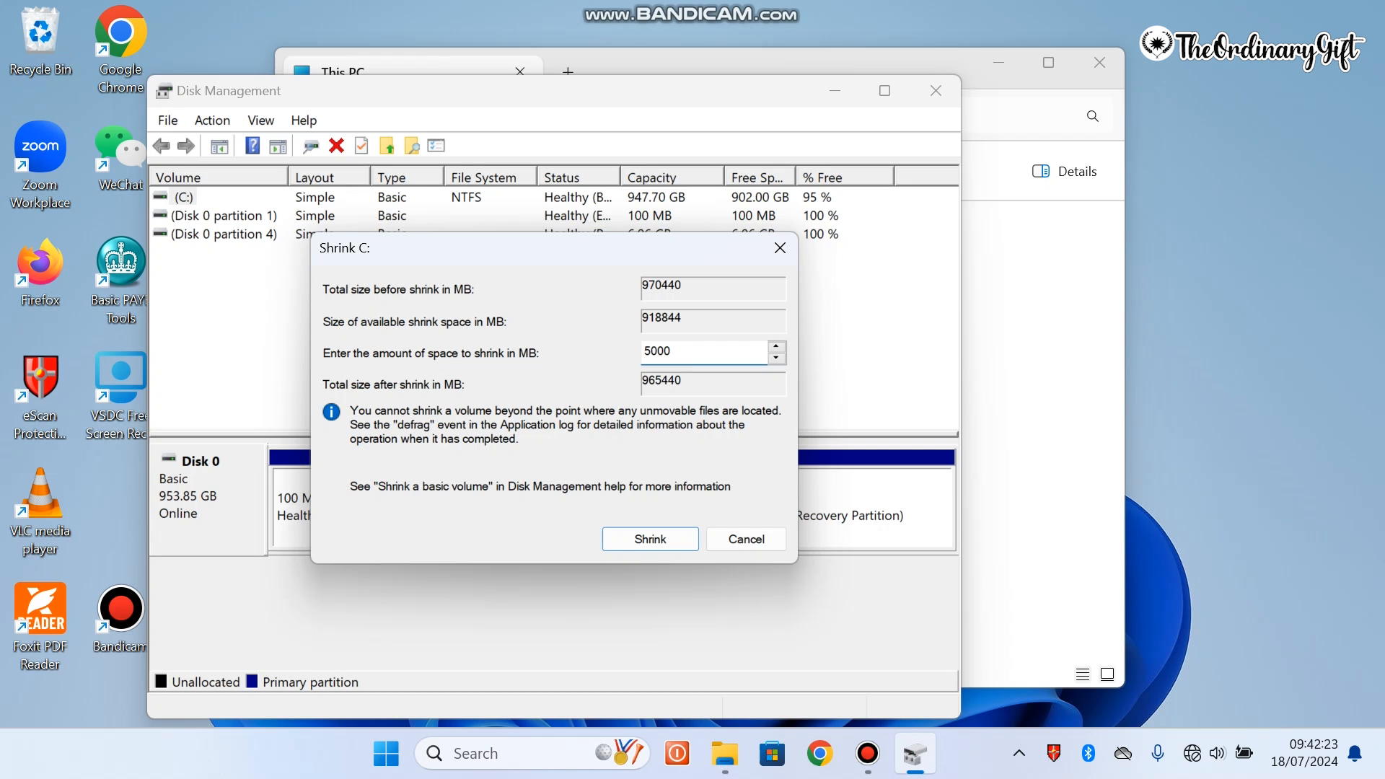
left_click(698, 351)
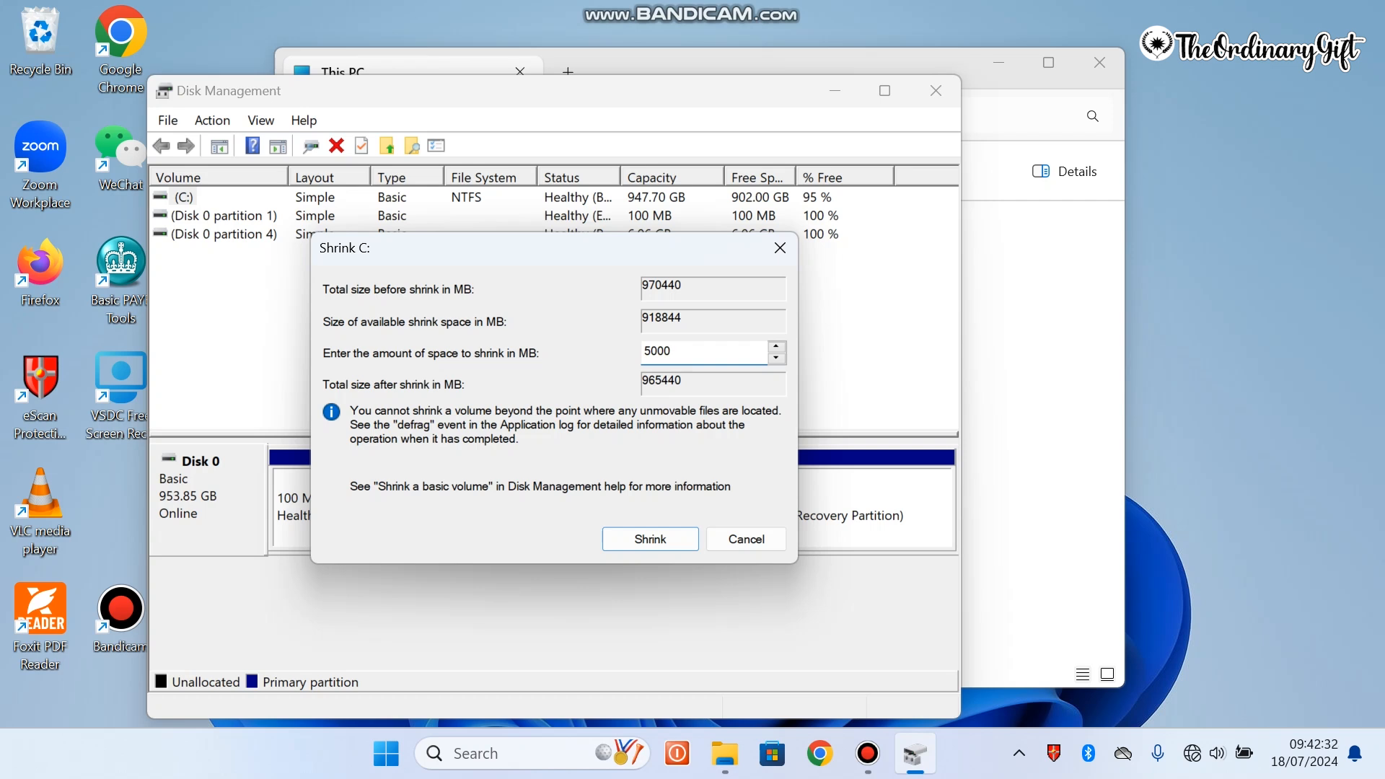
left_click(698, 350)
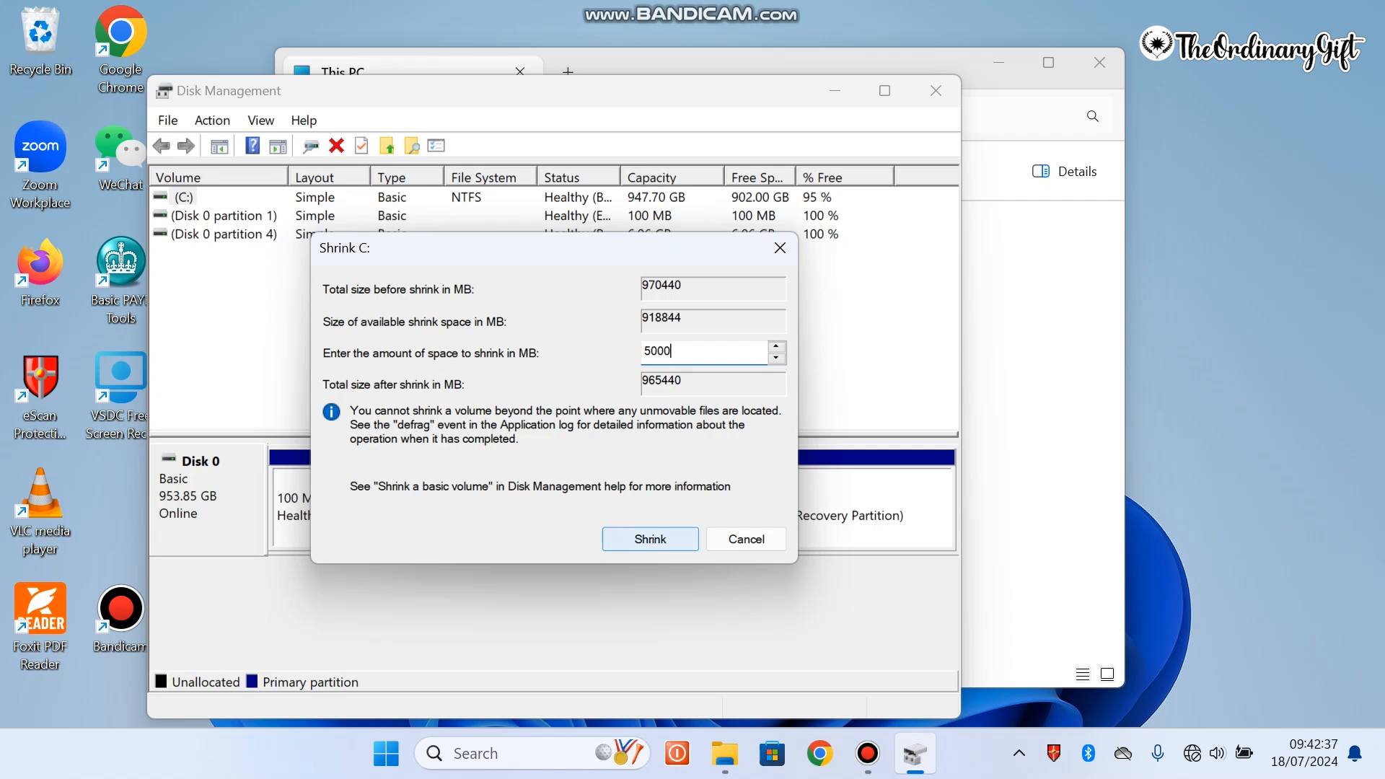
left_click(650, 539)
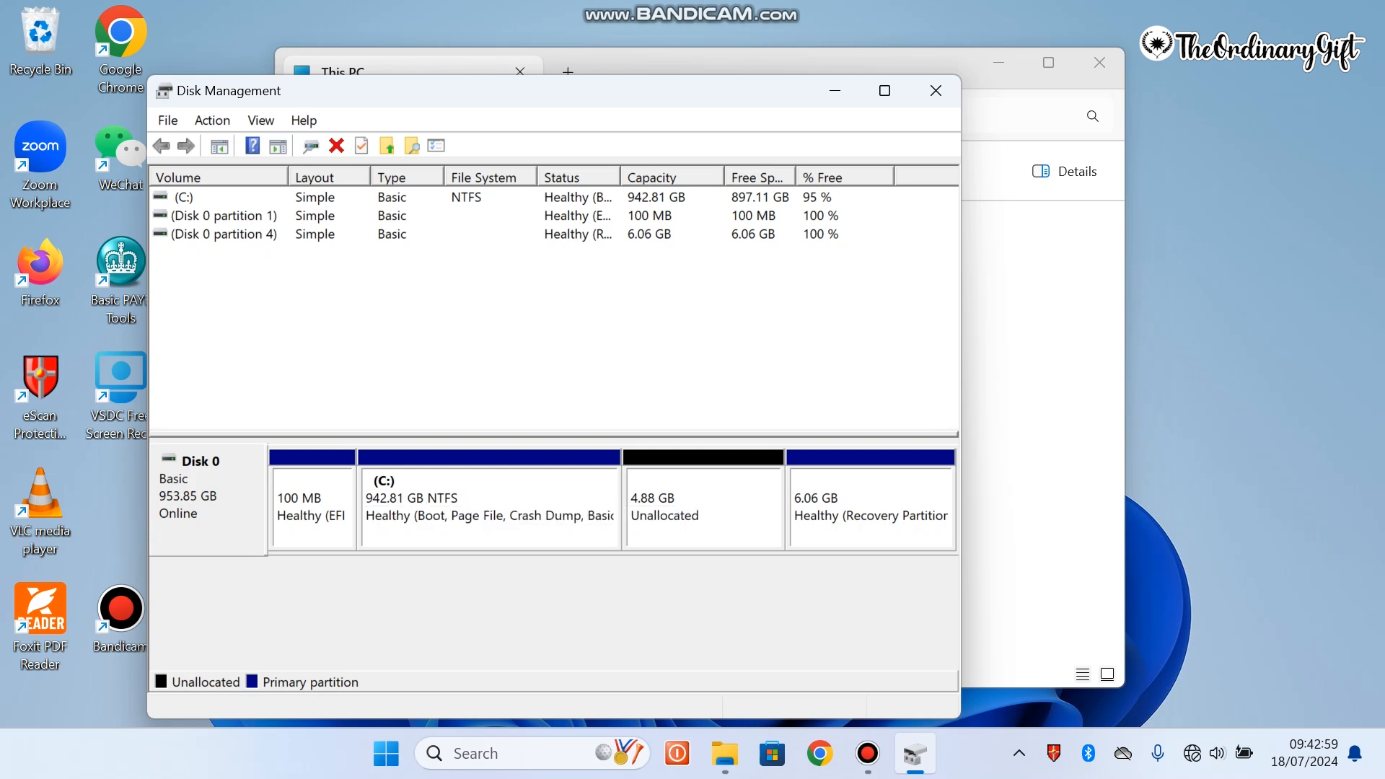
left_click(869, 508)
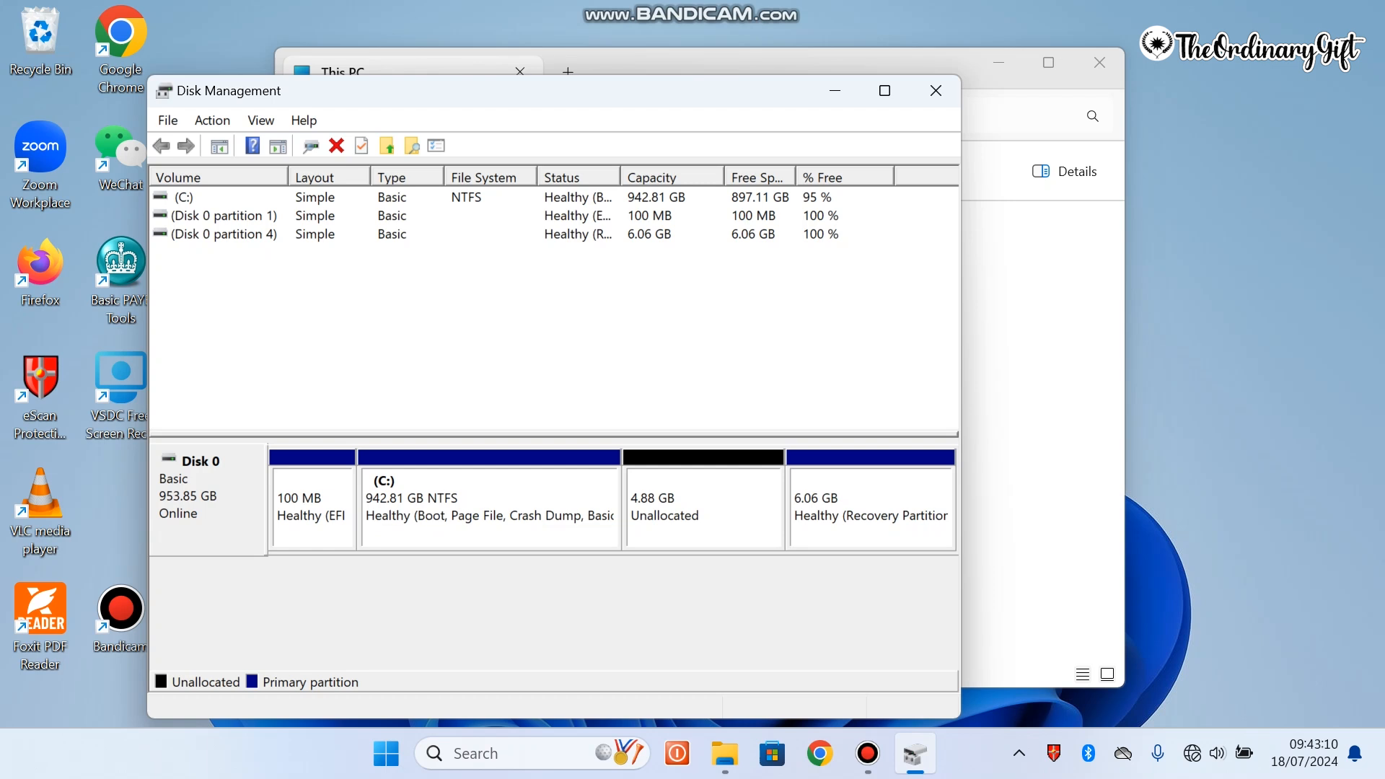
left_click(703, 504)
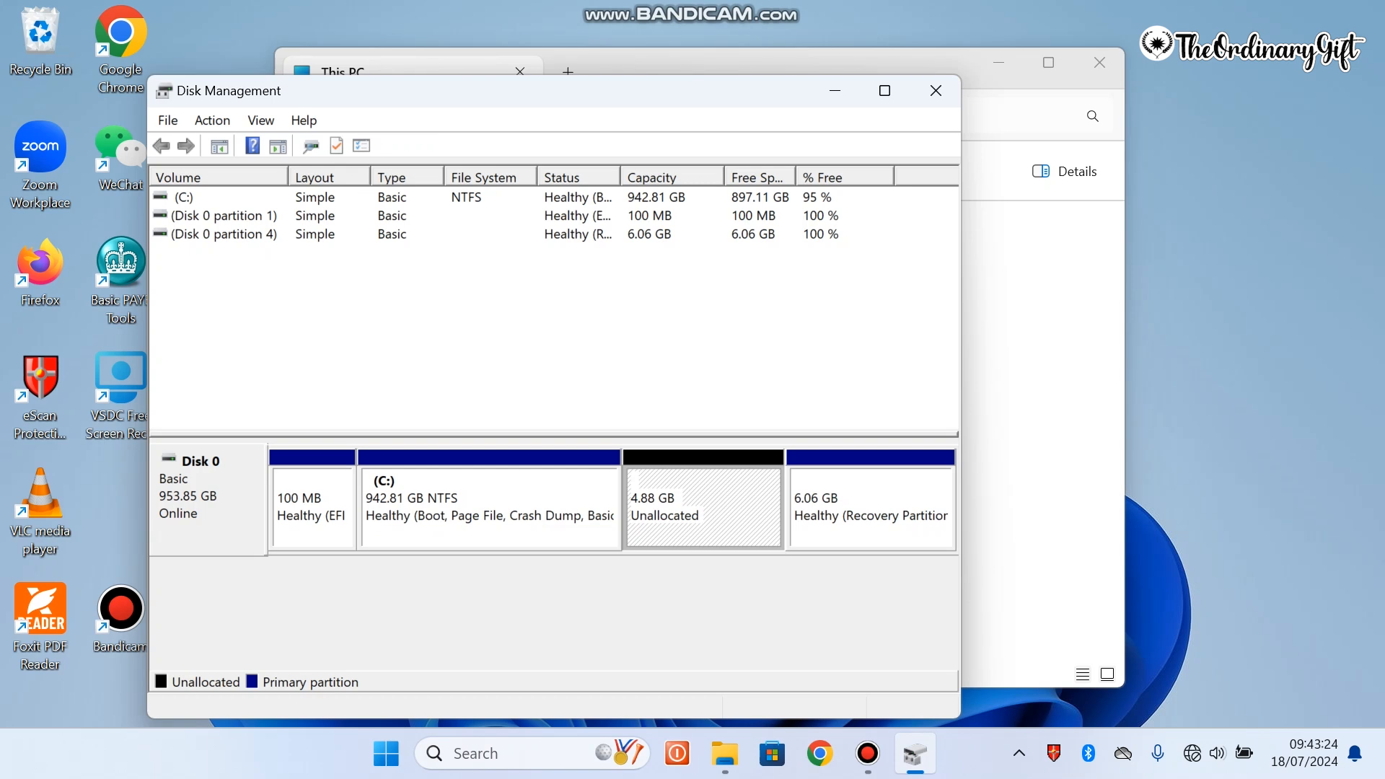
Step: Start the New Simple Volume Wizard on the 4.88 GB unallocated space
right_click(703, 503)
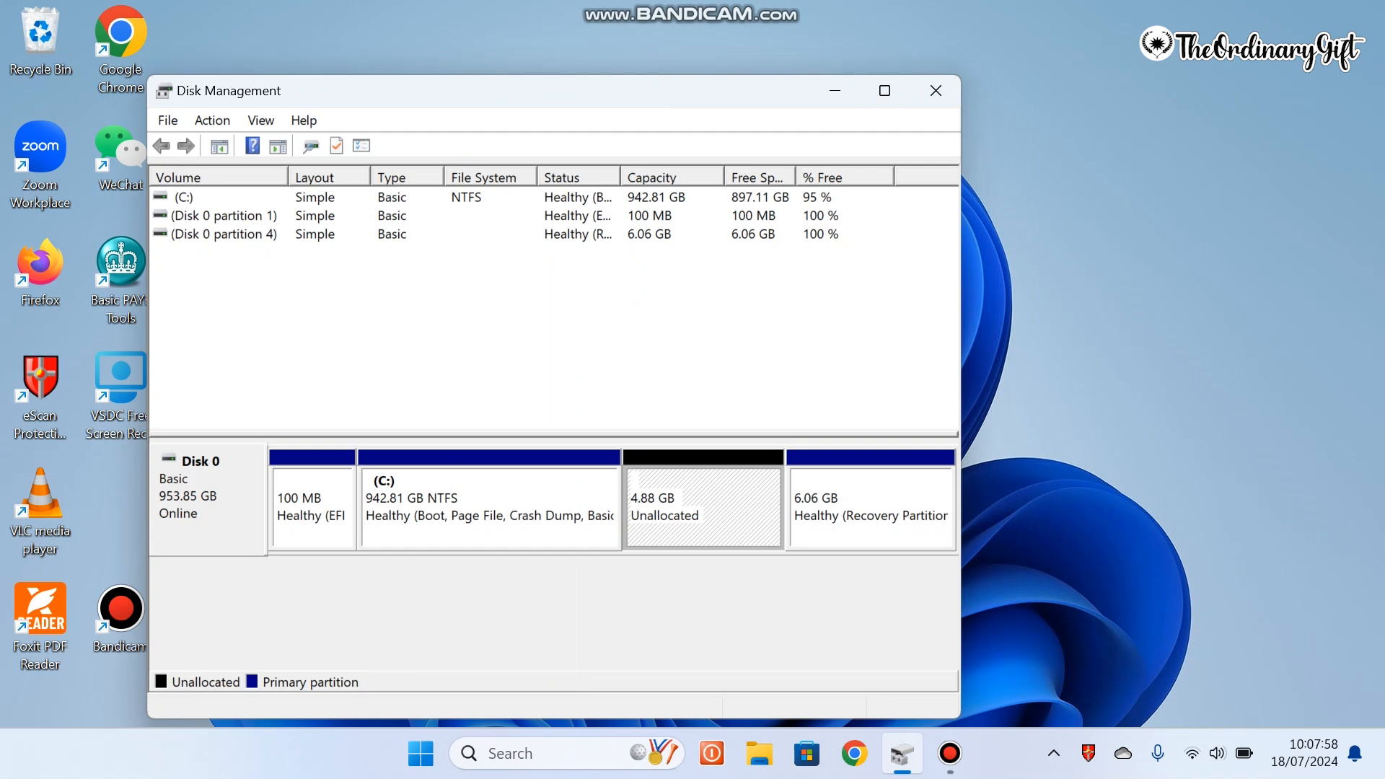
right_click(703, 504)
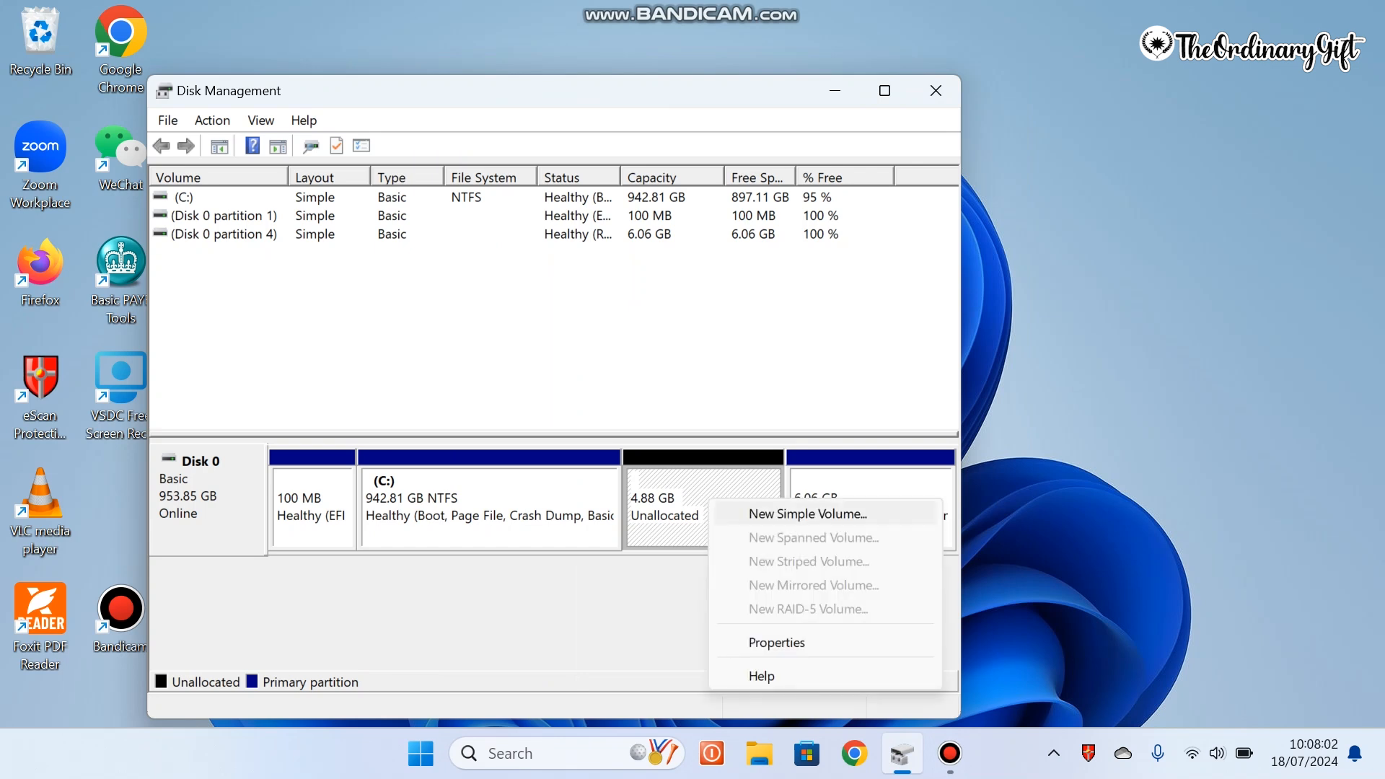
left_click(806, 514)
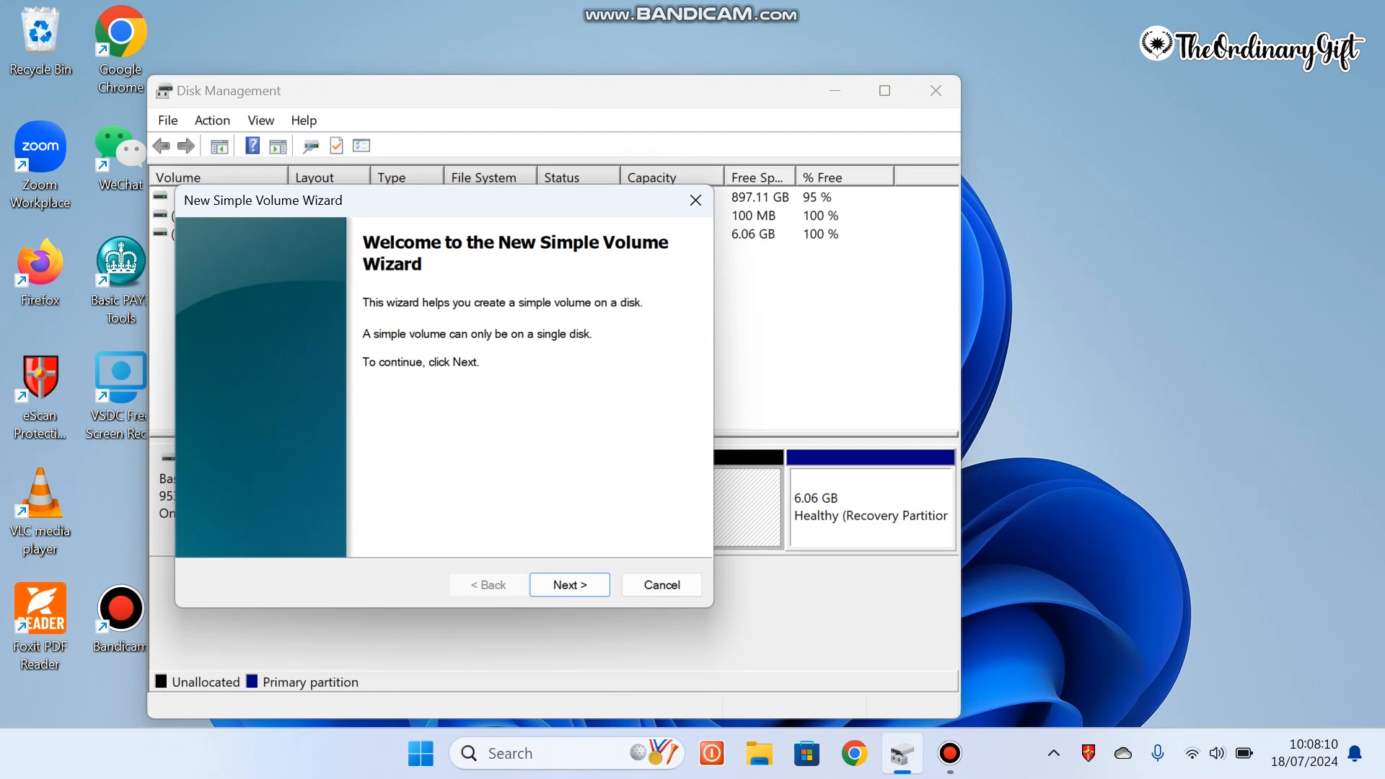
Step: Keep the full 4999 MB size and assign drive letter D to the new volume
left_click(568, 585)
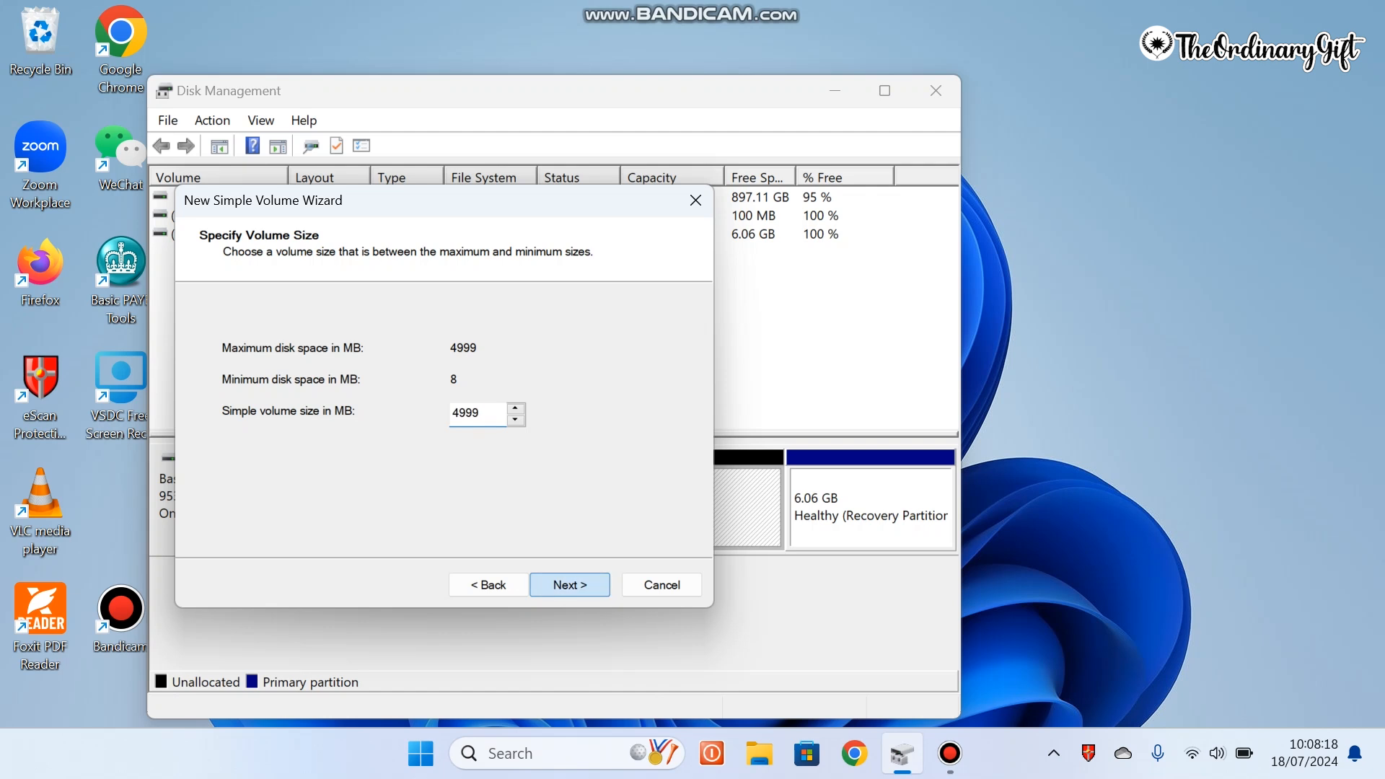
left_click(569, 584)
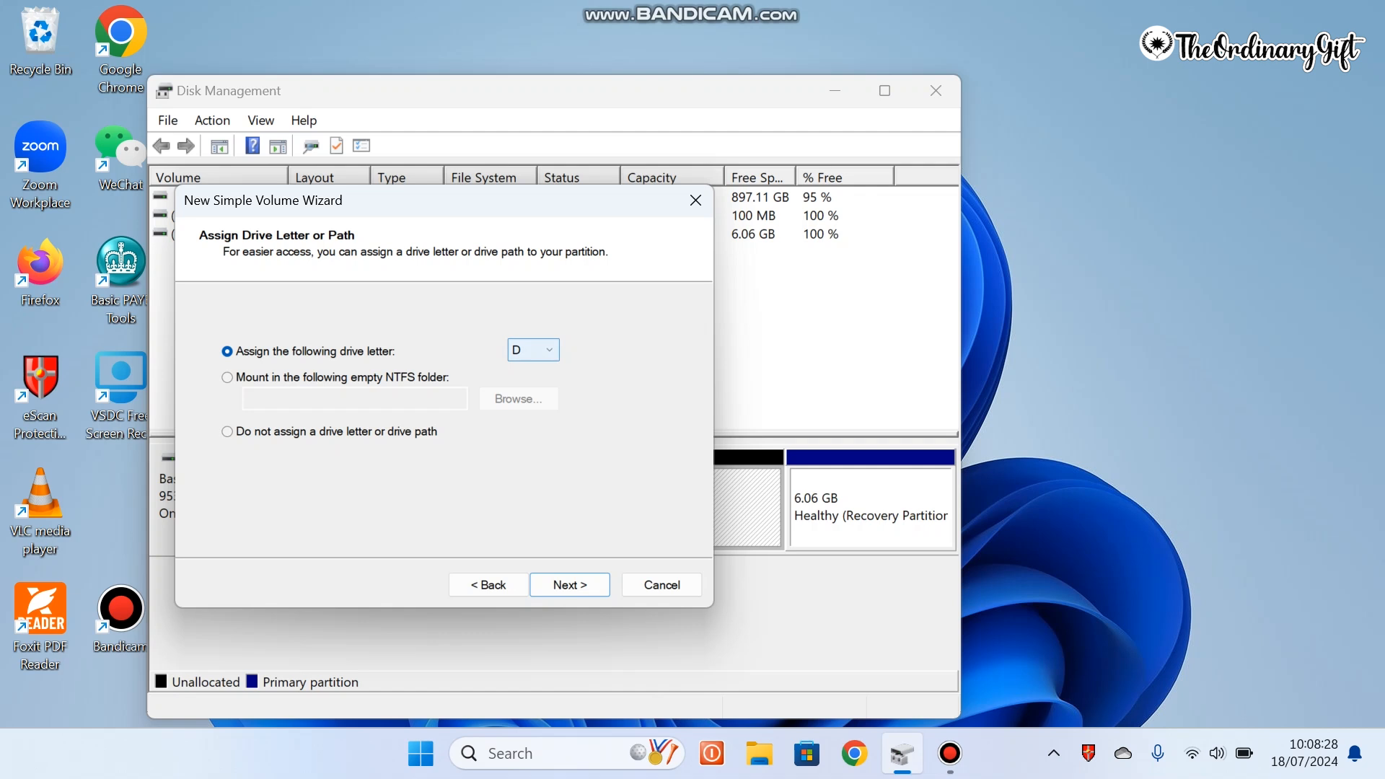
left_click(546, 349)
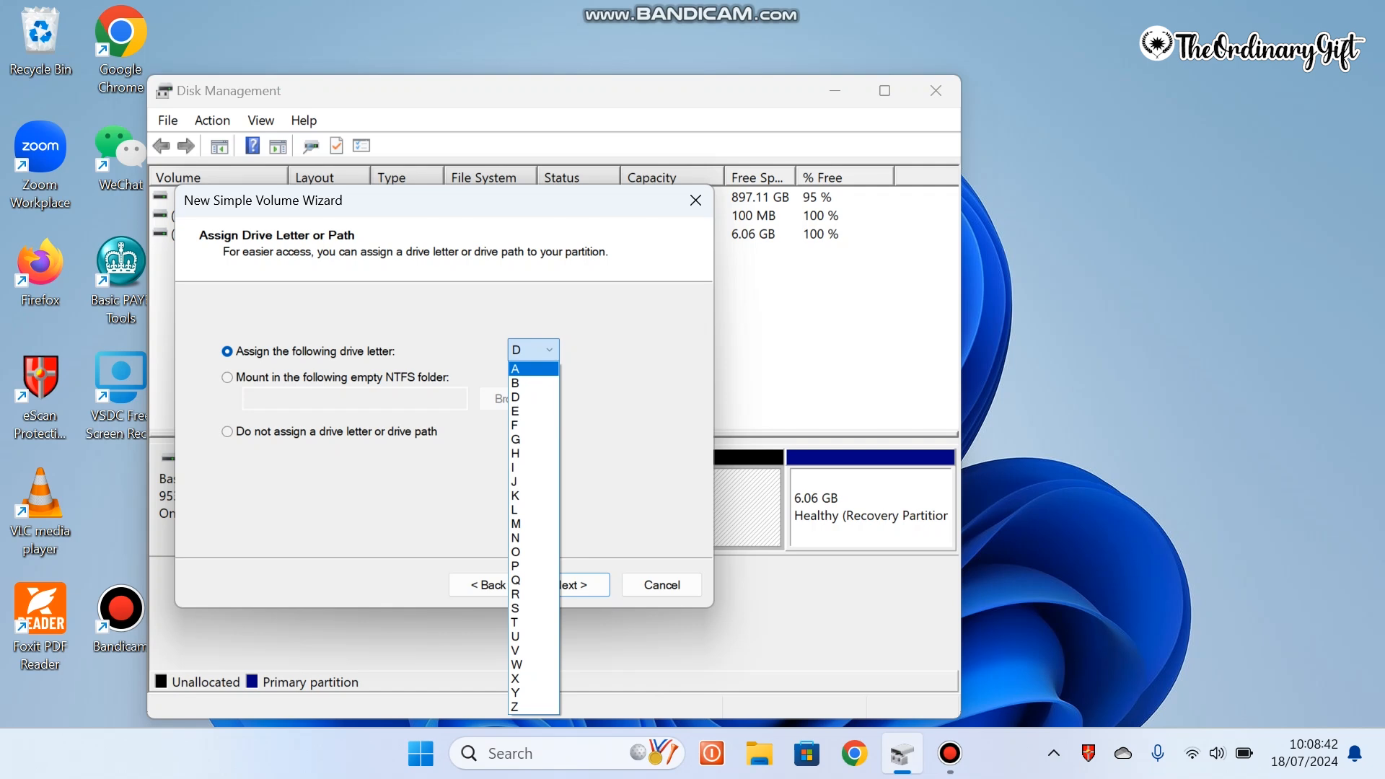
left_click(531, 349)
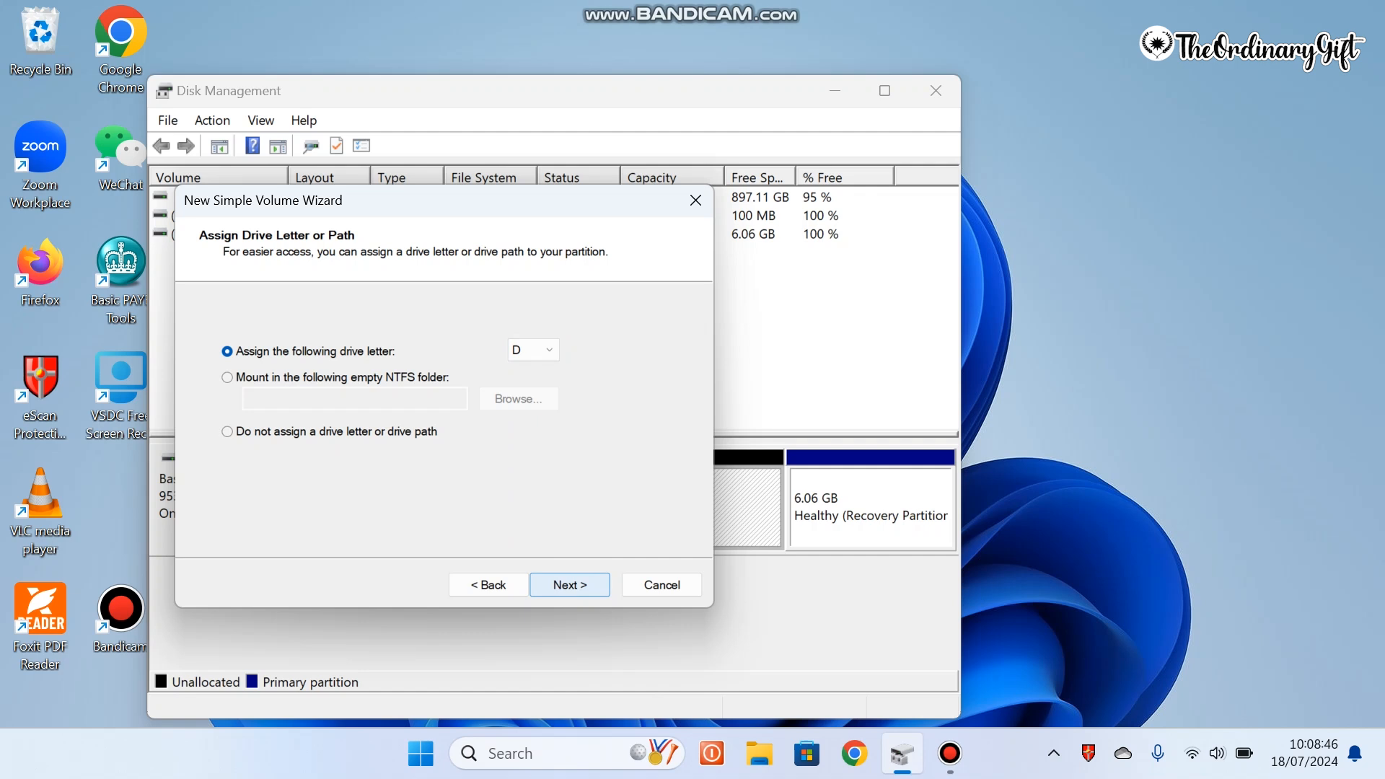
left_click(569, 584)
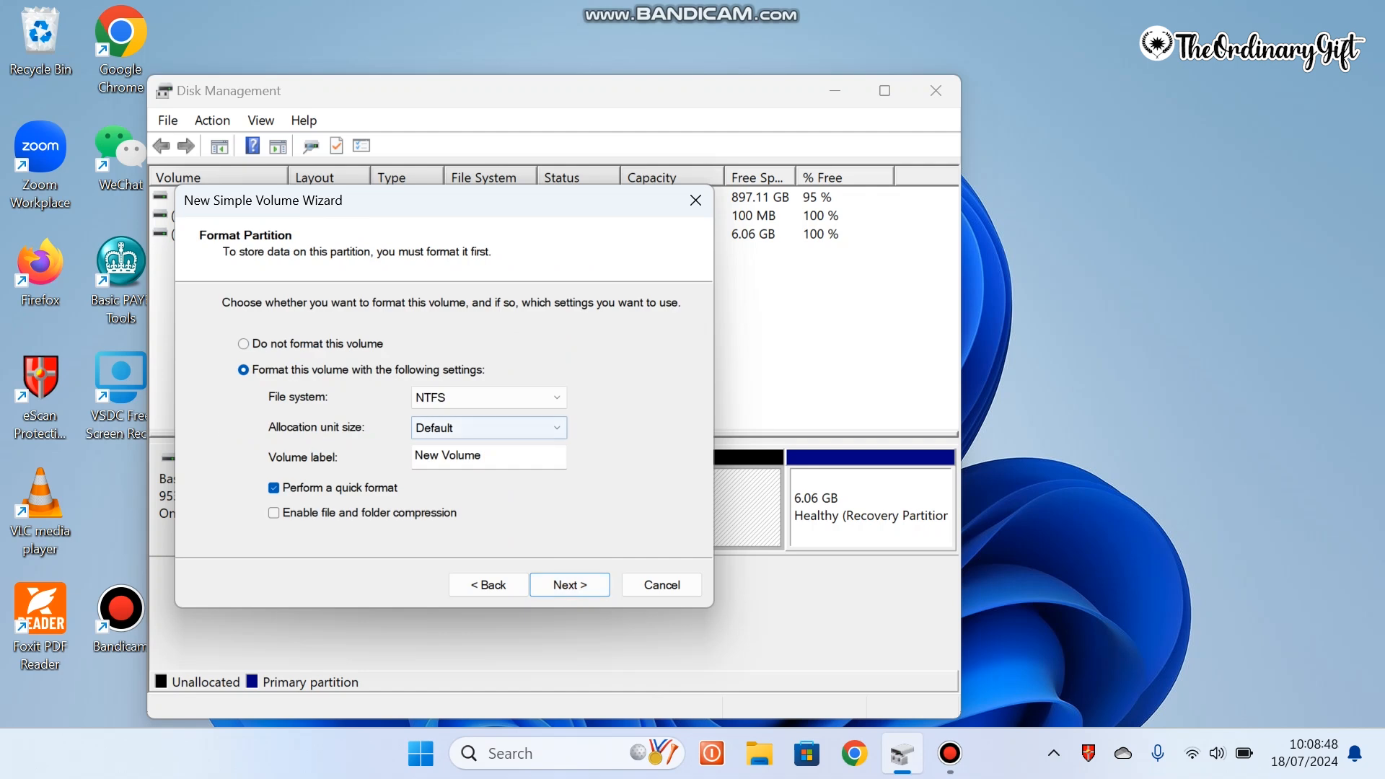
Step: Finish creating D: as an NTFS quick-formatted 'New Volume', then head to File Explorer
left_click(488, 397)
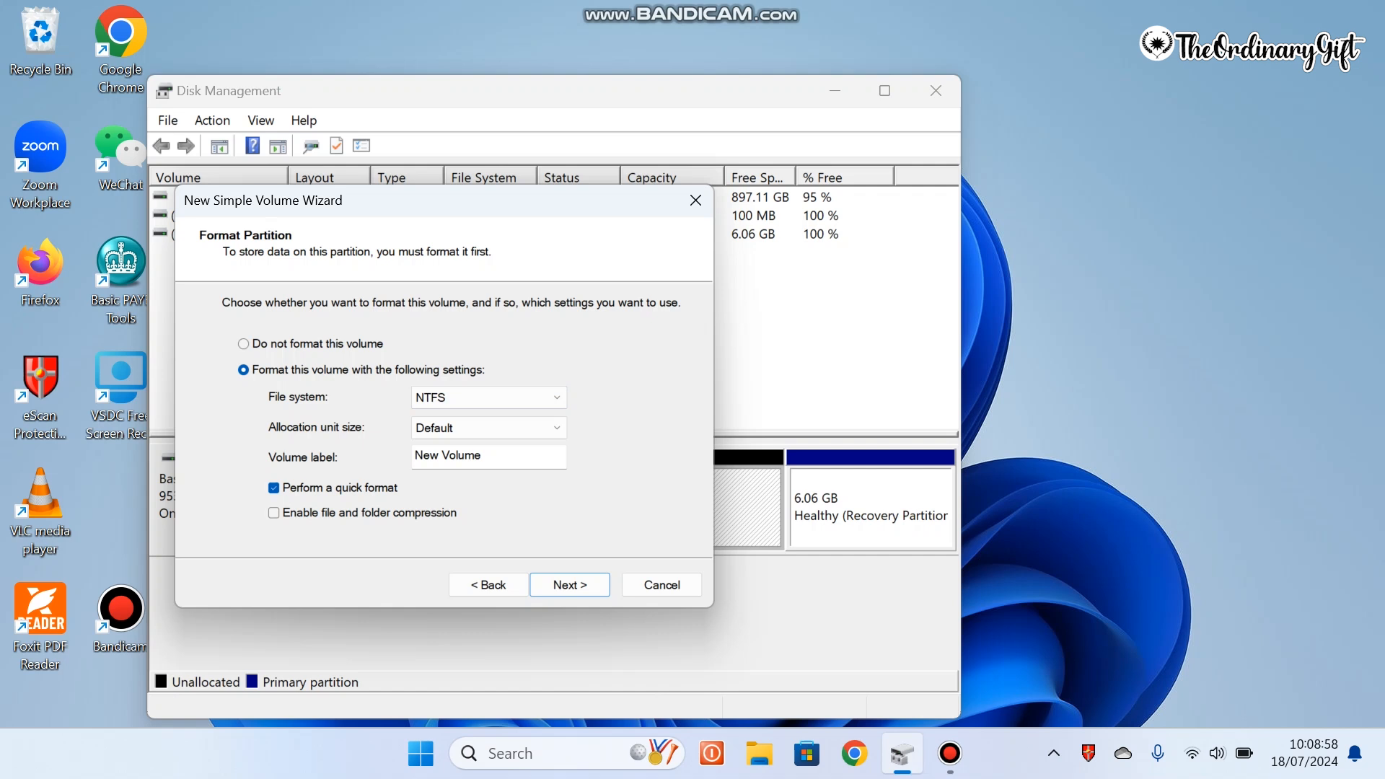
left_click(568, 584)
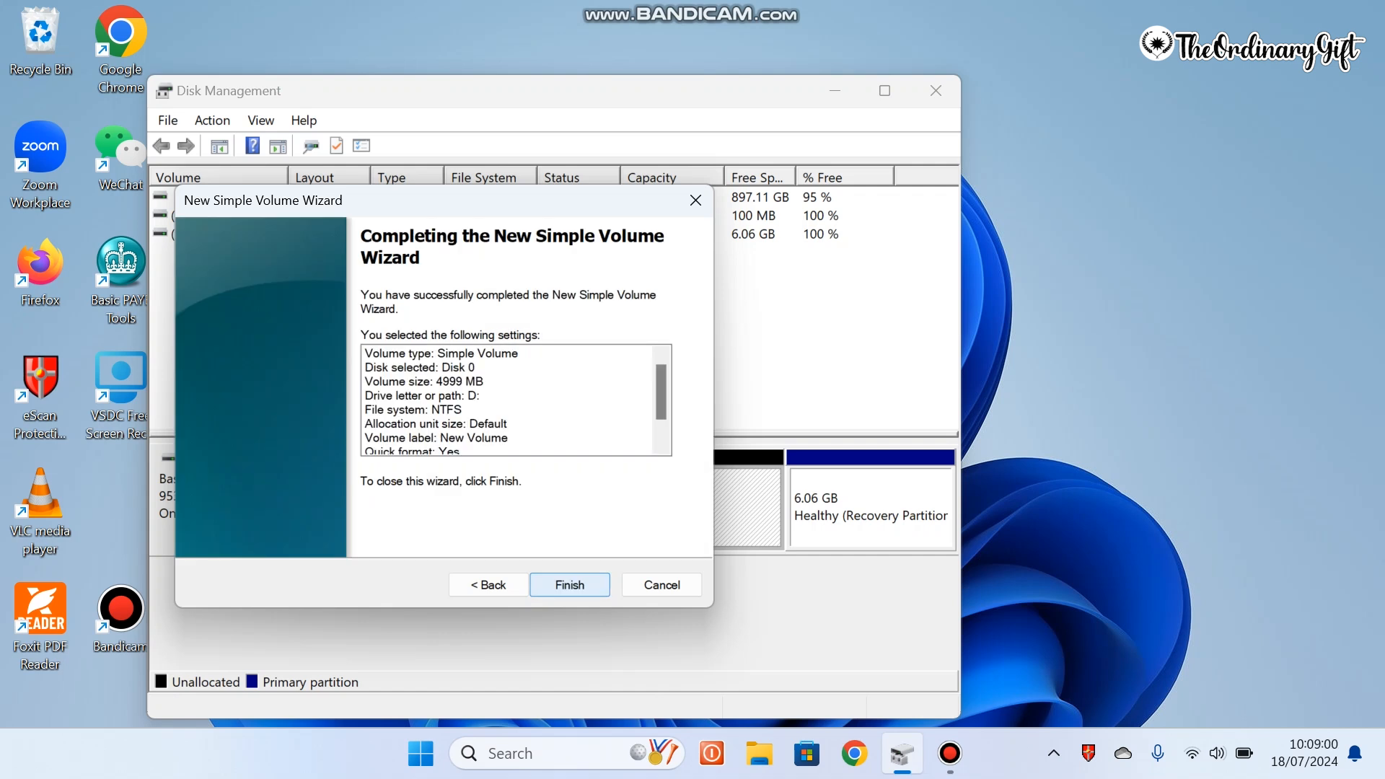
left_click(569, 584)
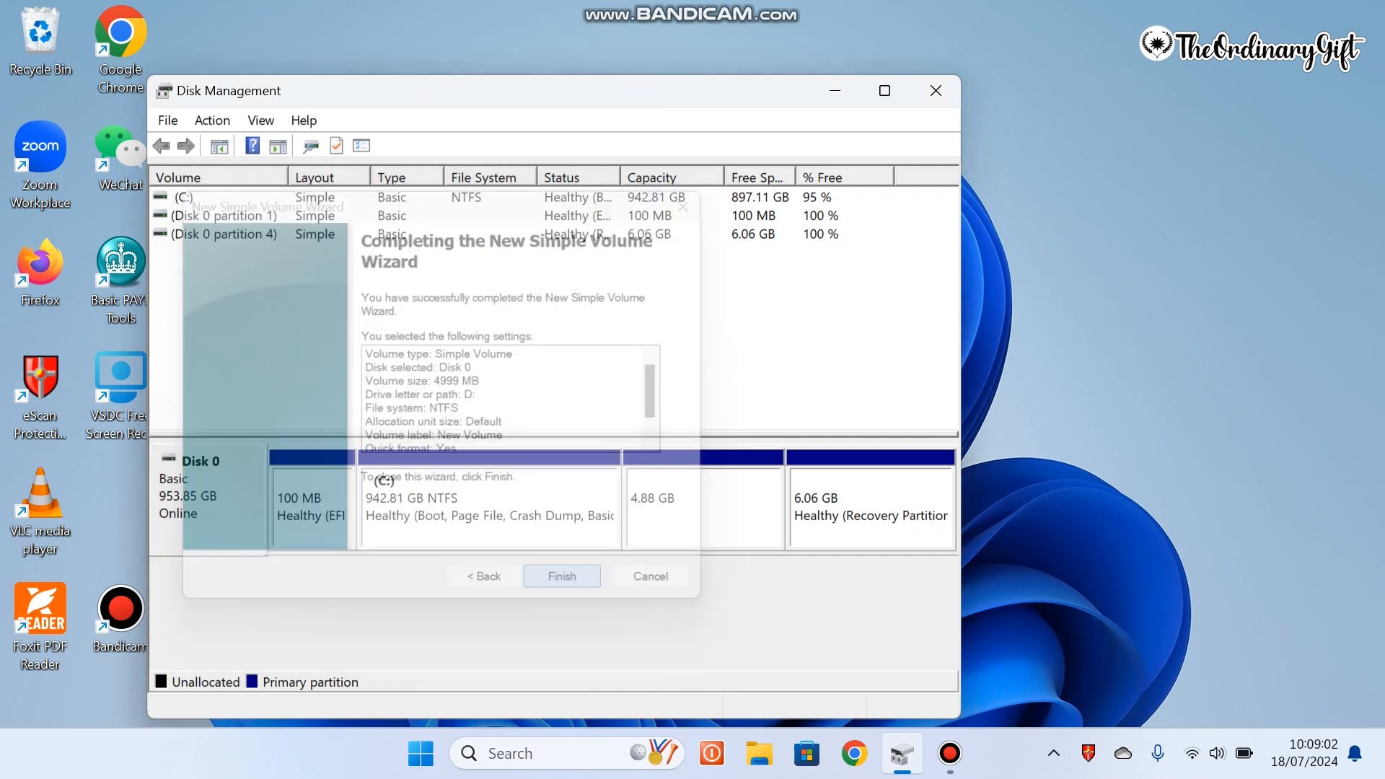
left_click(561, 575)
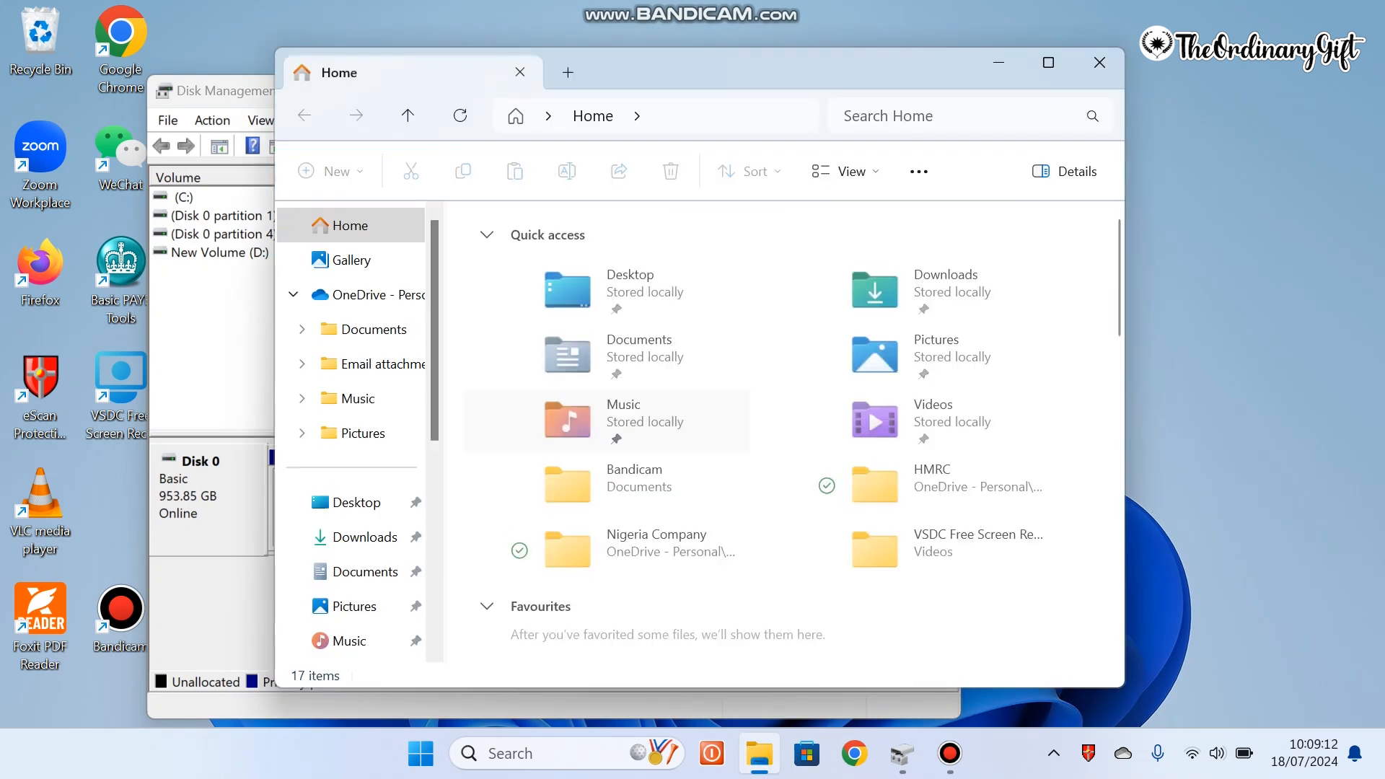
Step: Scroll the navigation pane to This PC, showing New Volume (D:) beside Local Disk (C:)
scroll("down", 3)
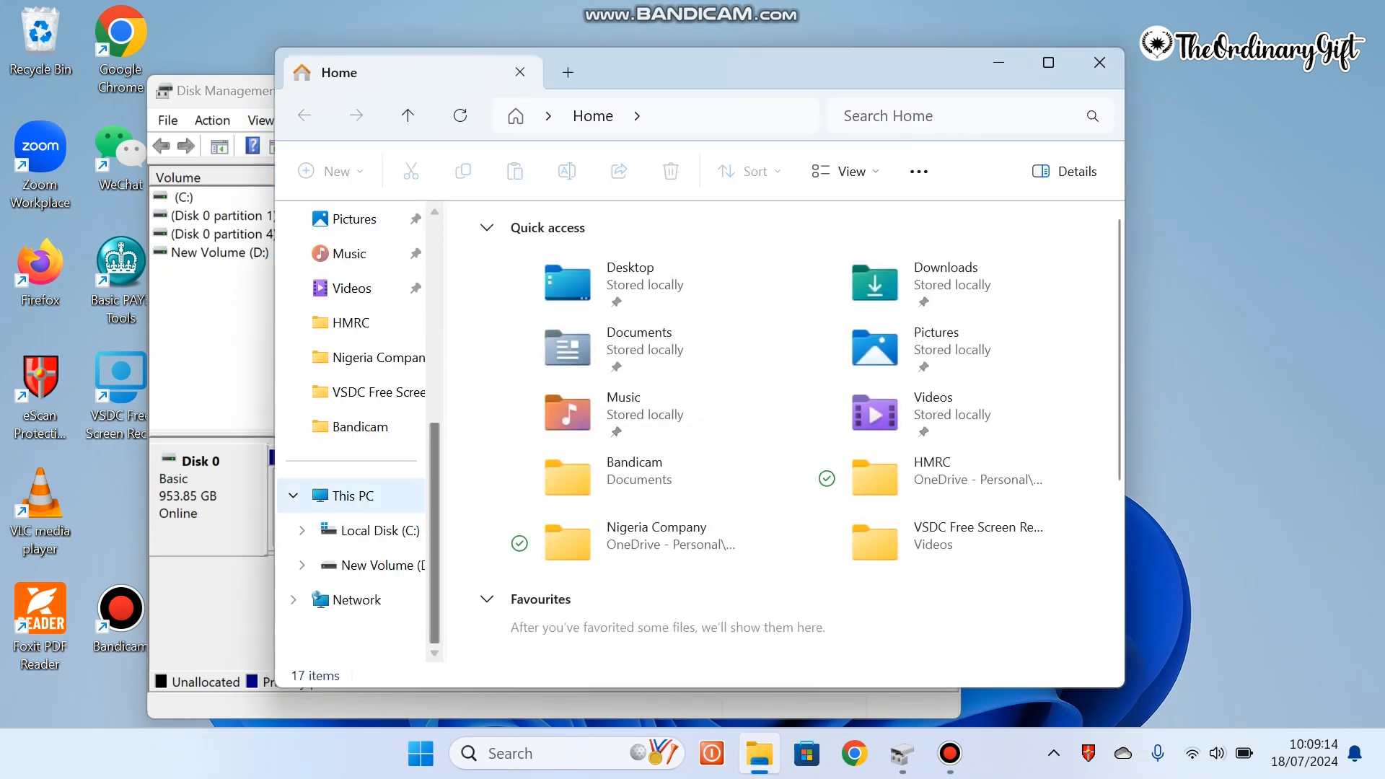